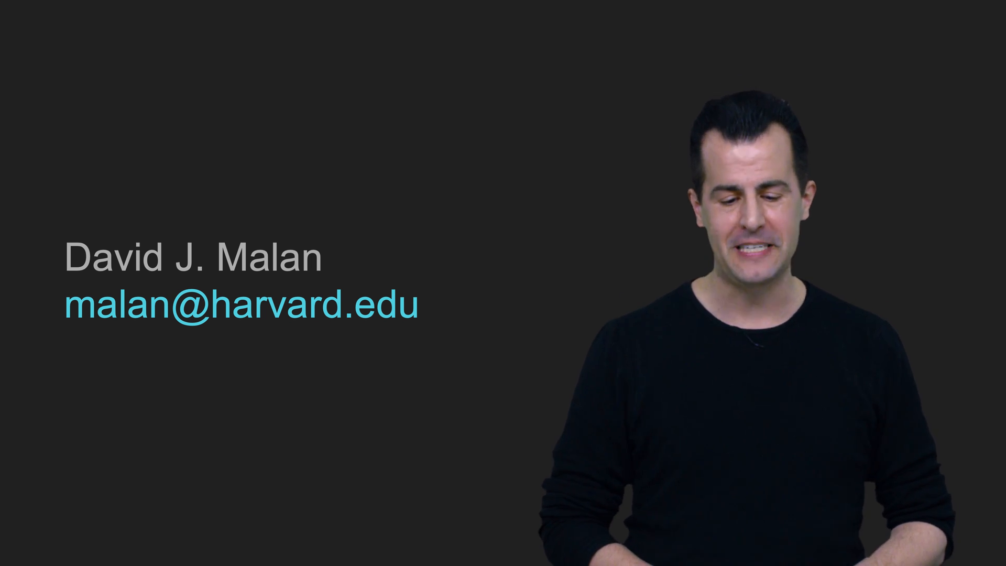
# Step: Advance from the contact email slide to the cs50.ly paper and slides links slide
pyautogui.press('Right')
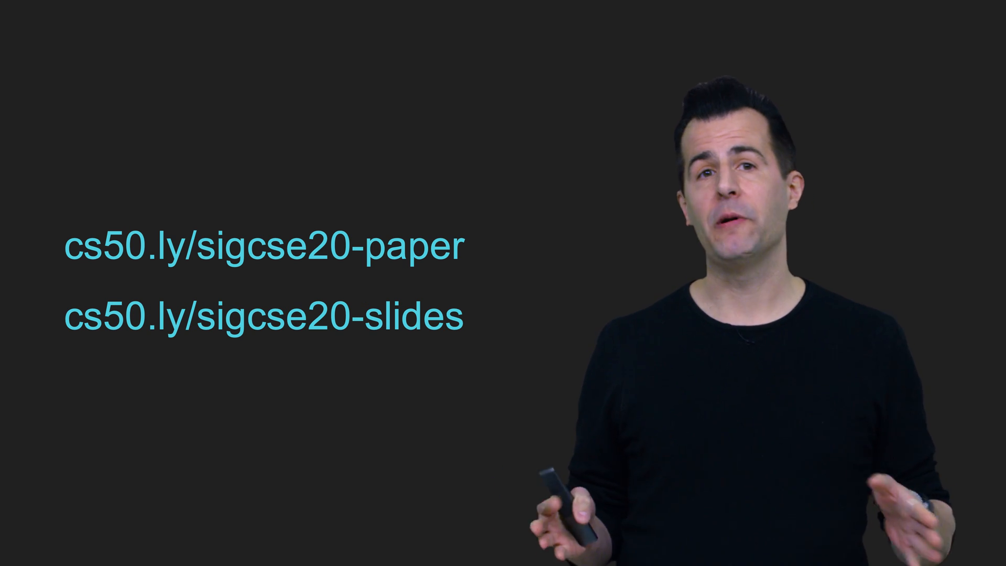